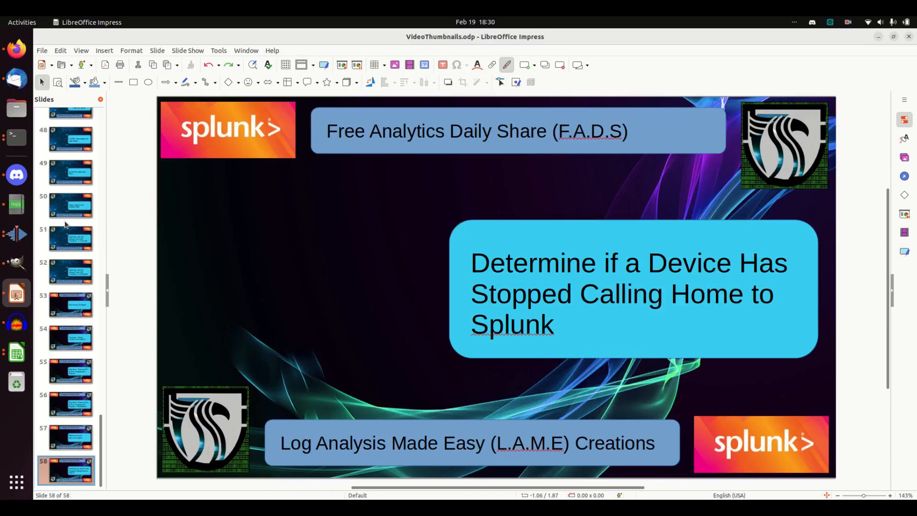
mouse_move(39, 197)
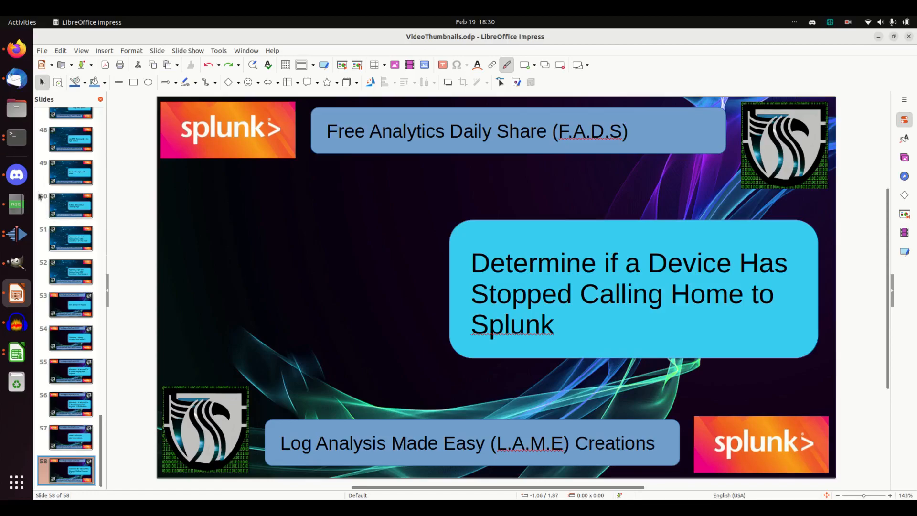
Switch to the Splunk search tab in Firefox.
left_click(16, 48)
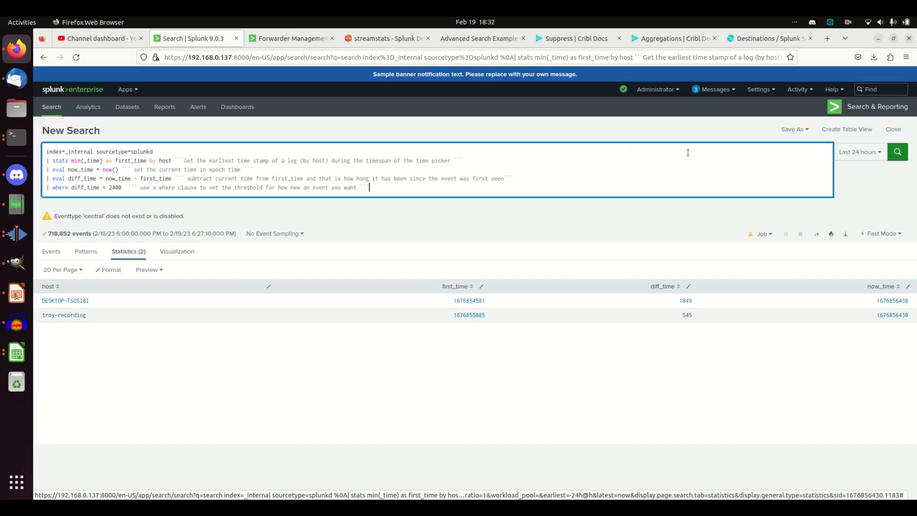
mouse_move(477, 174)
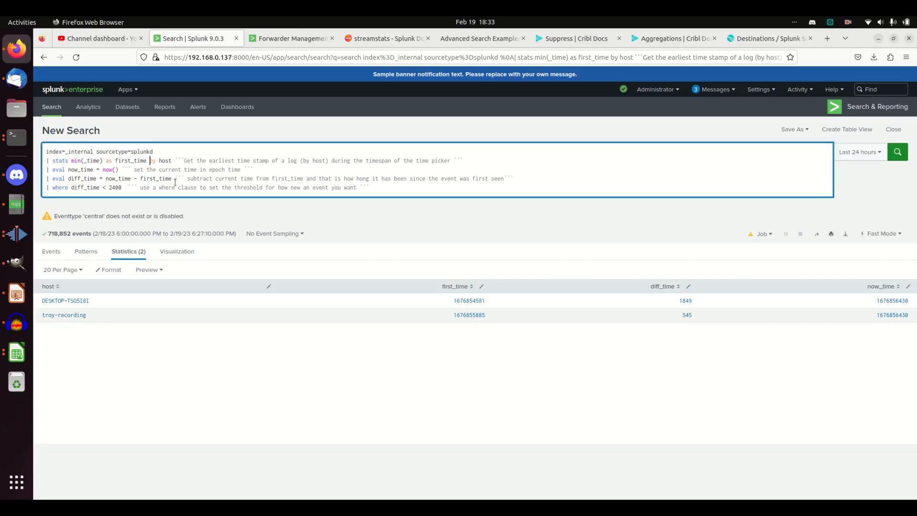
mouse_move(181, 179)
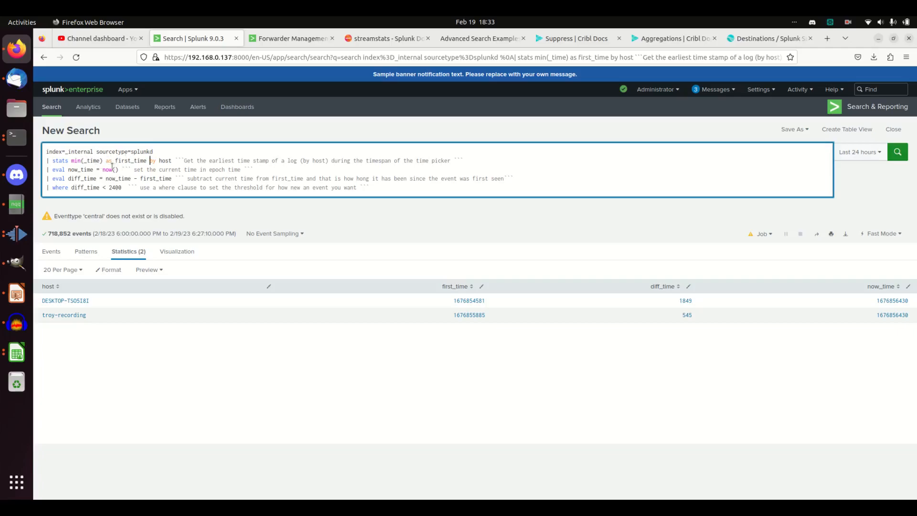
mouse_move(119, 170)
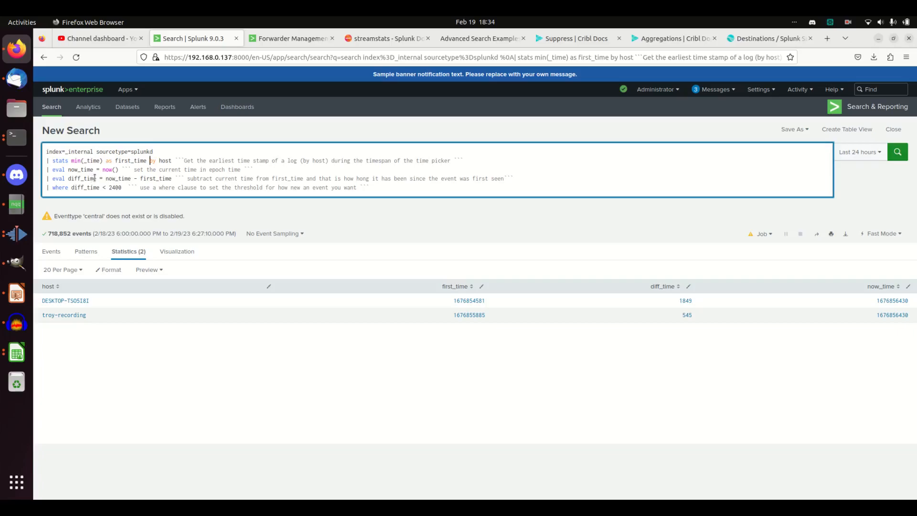
mouse_move(169, 182)
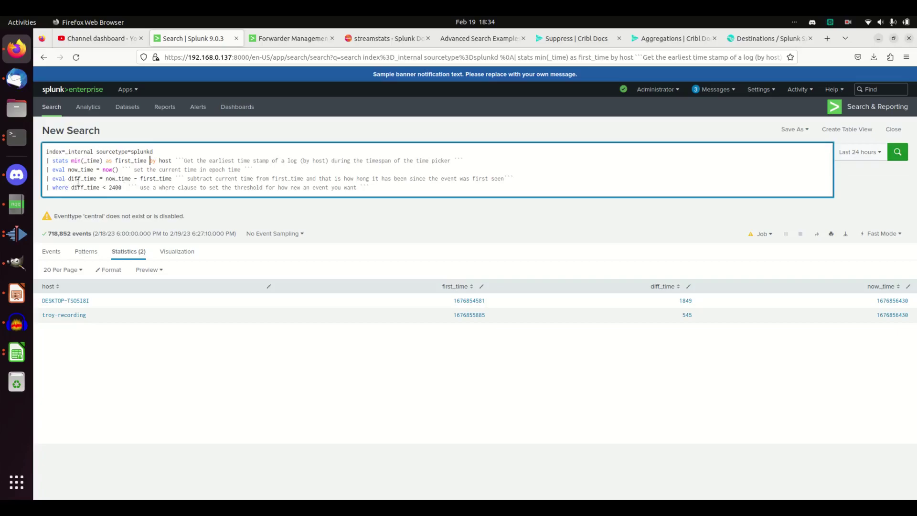
mouse_move(167, 178)
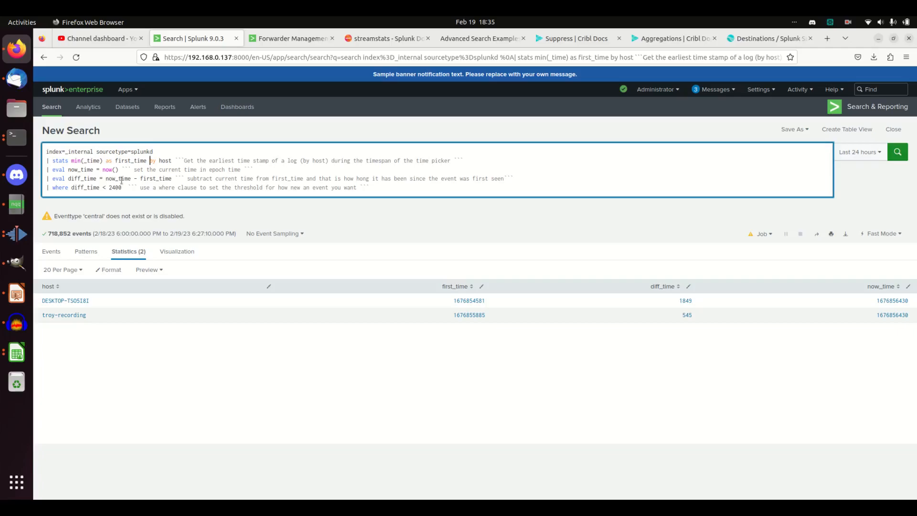
mouse_move(96, 336)
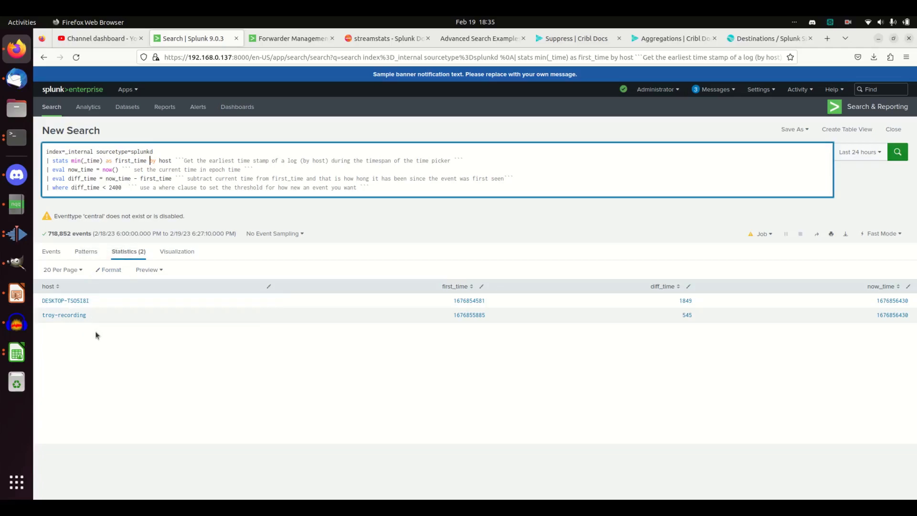
mouse_move(244, 331)
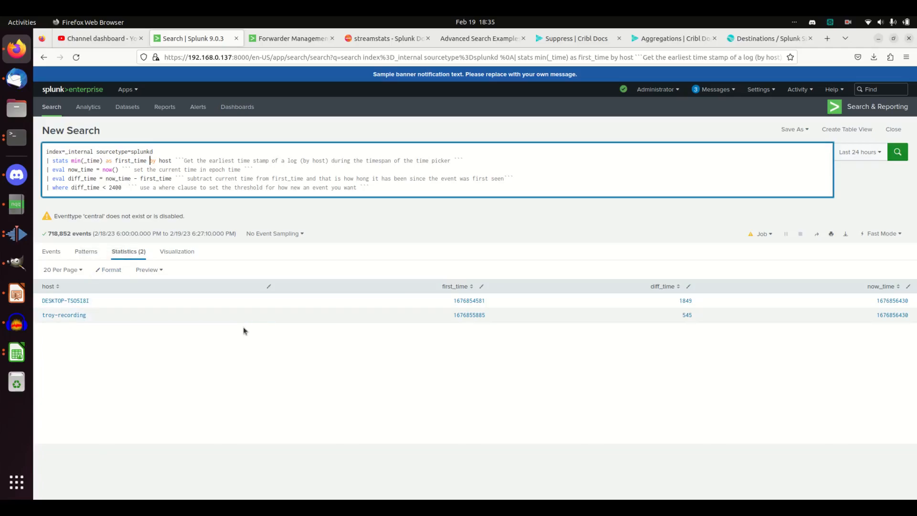
mouse_move(205, 346)
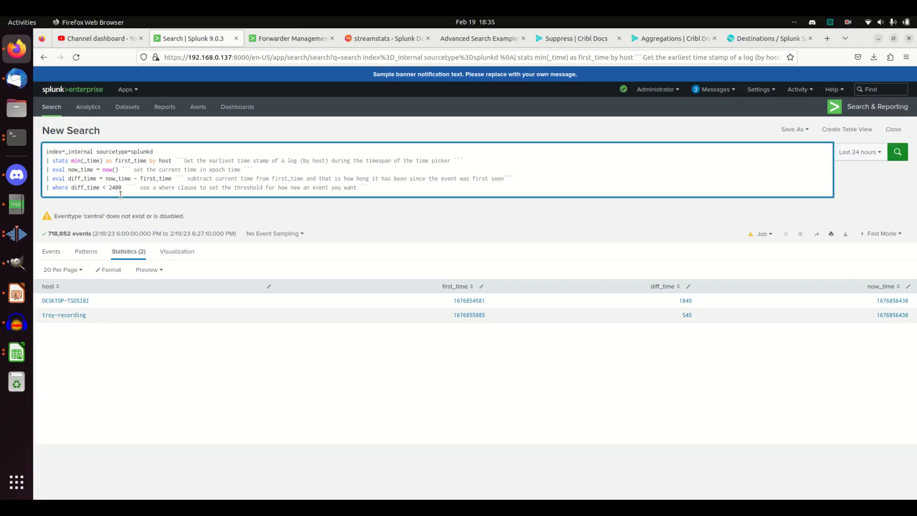
Rerun the search with diff_time > 2400, returning only bigsplunk.
type(">")
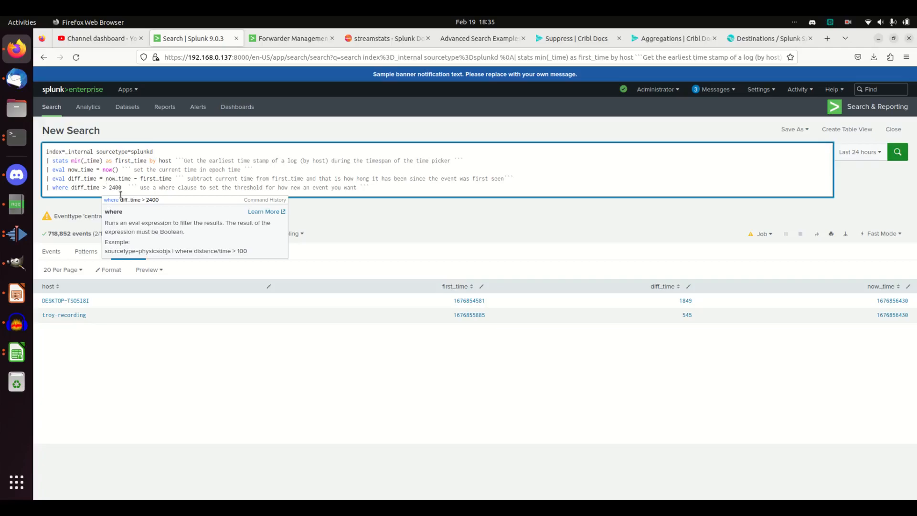
left_click(896, 151)
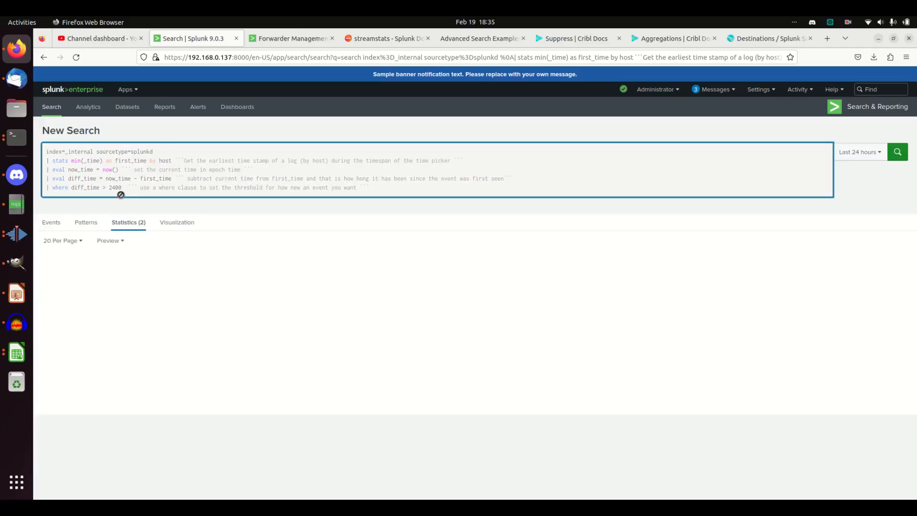
left_click(896, 151)
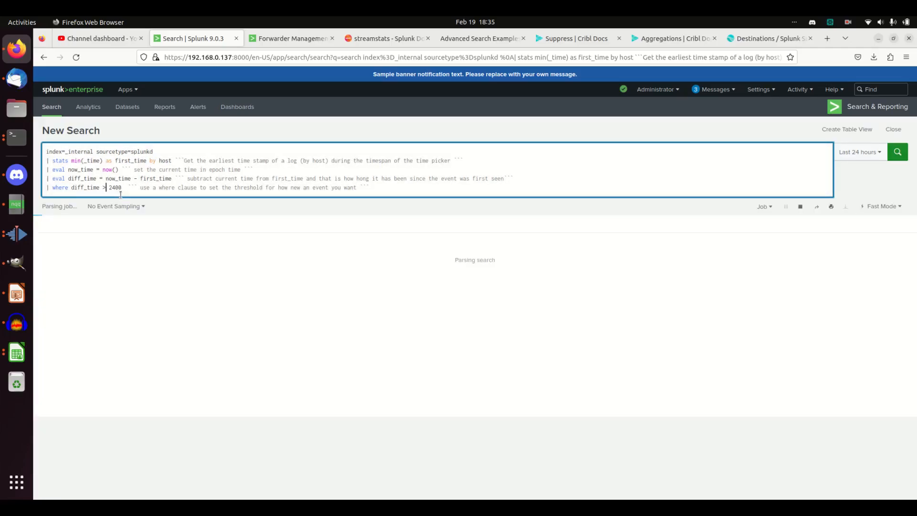
left_click(897, 152)
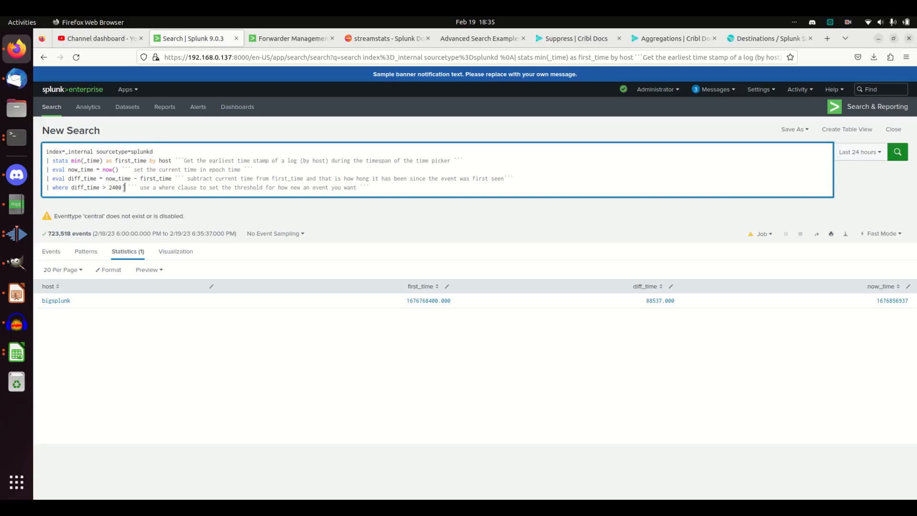
Edit the where clause to read diff_time < 86400.
key("BackSpace")
type("8")
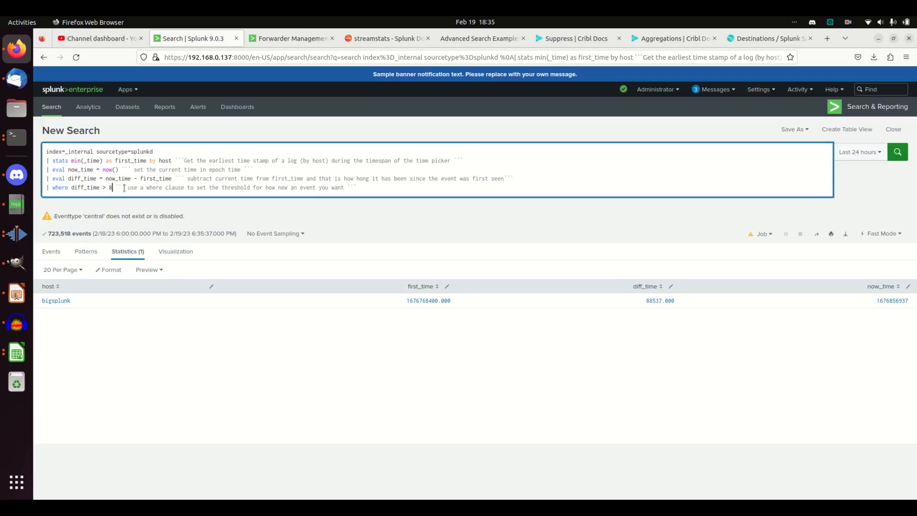
type("6400")
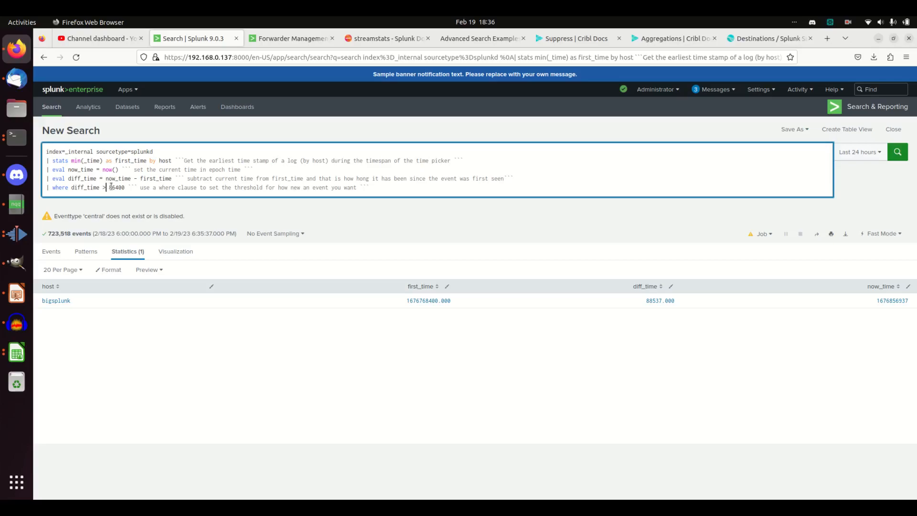
type("<")
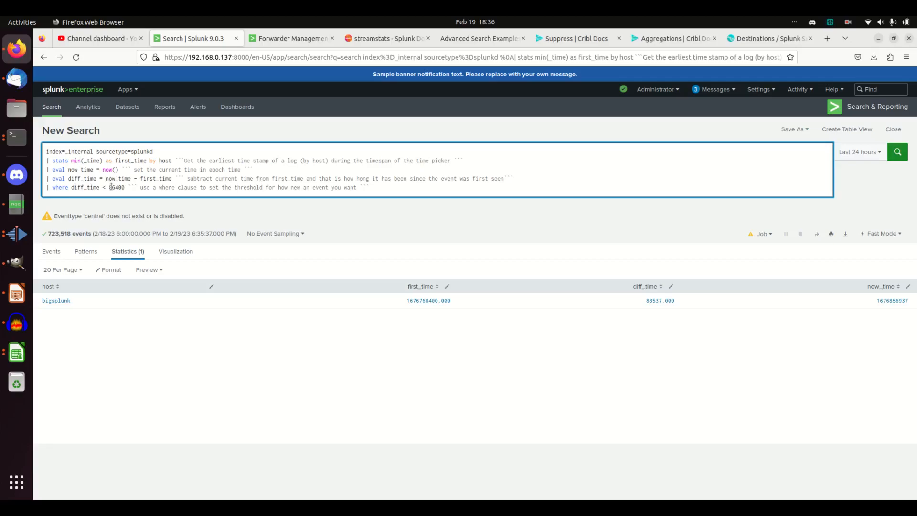
Edit the query to use max(_time) with diff_time > 86400.
left_click(76, 160)
type(">")
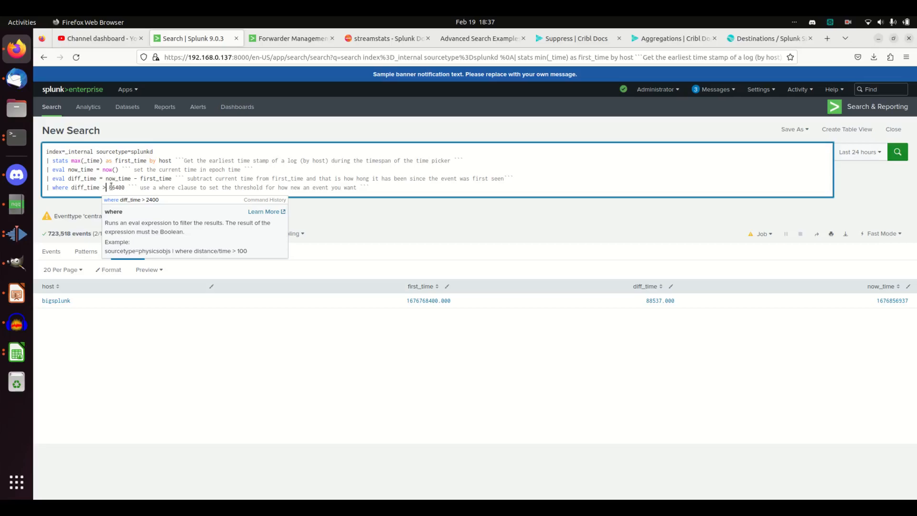
mouse_move(101, 303)
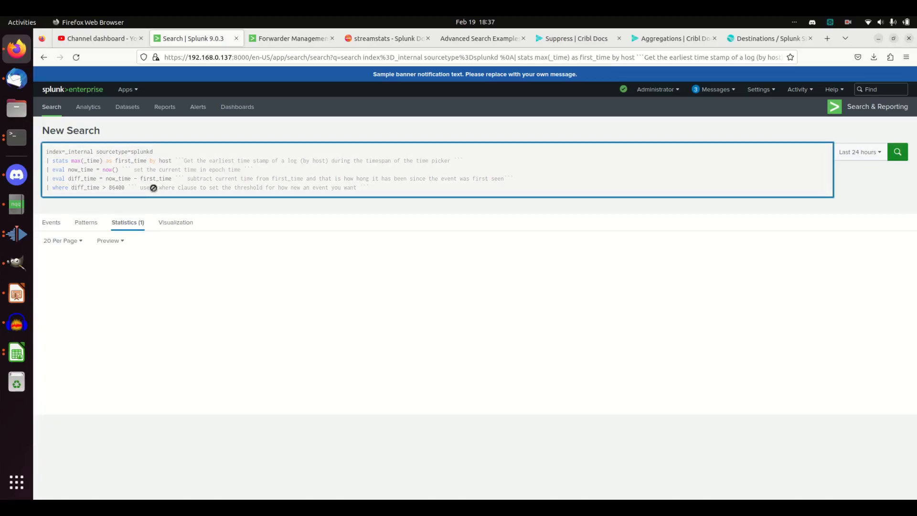
Run the max(_time) search with diff_time > 86400, which returns no results.
left_click(897, 151)
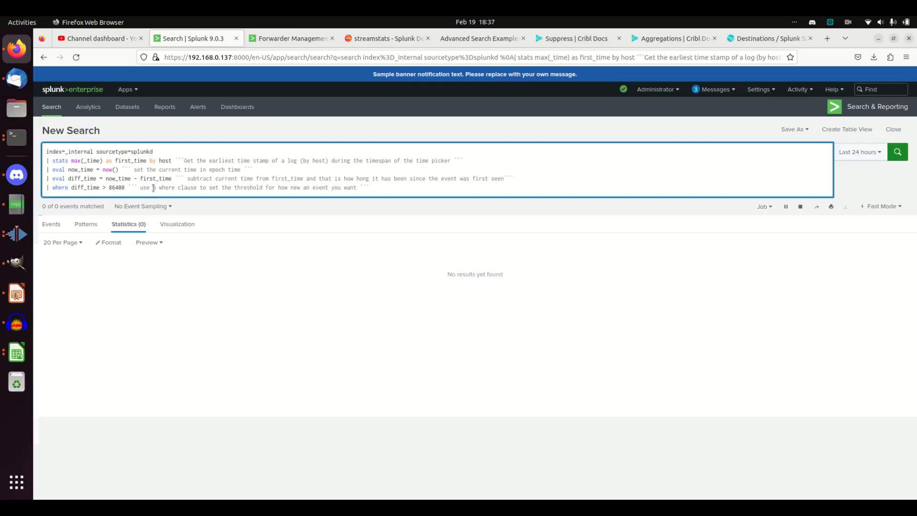
left_click(896, 152)
type("1")
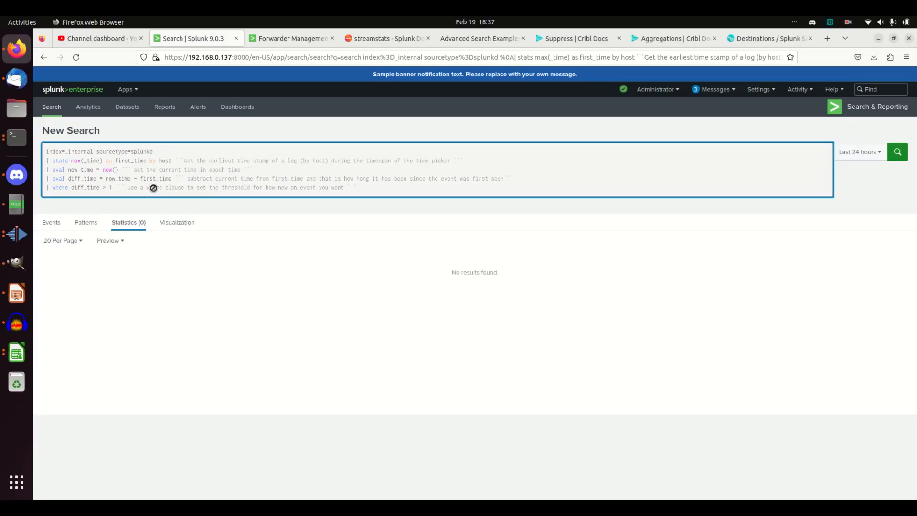
Rerun with diff_time > 1, listing DESKTOP-TSOSI8I, bigsplunk and troy-recording.
left_click(896, 151)
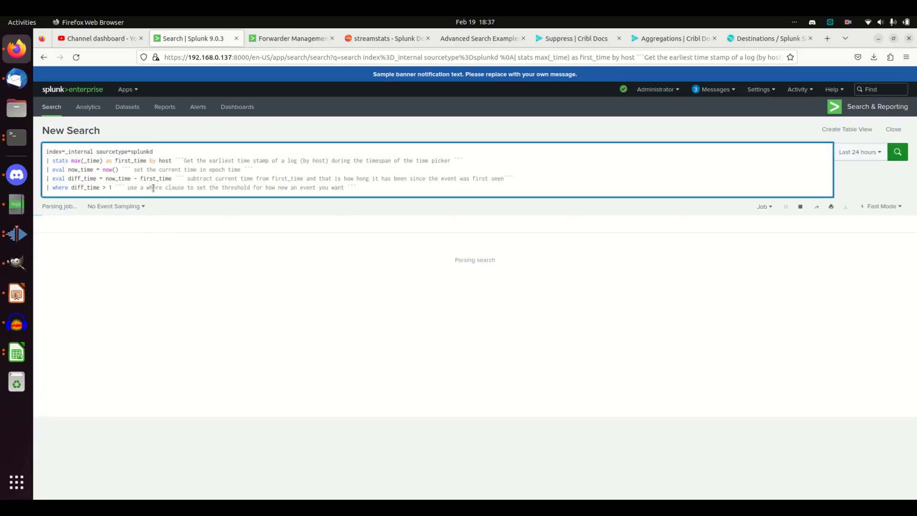
left_click(897, 152)
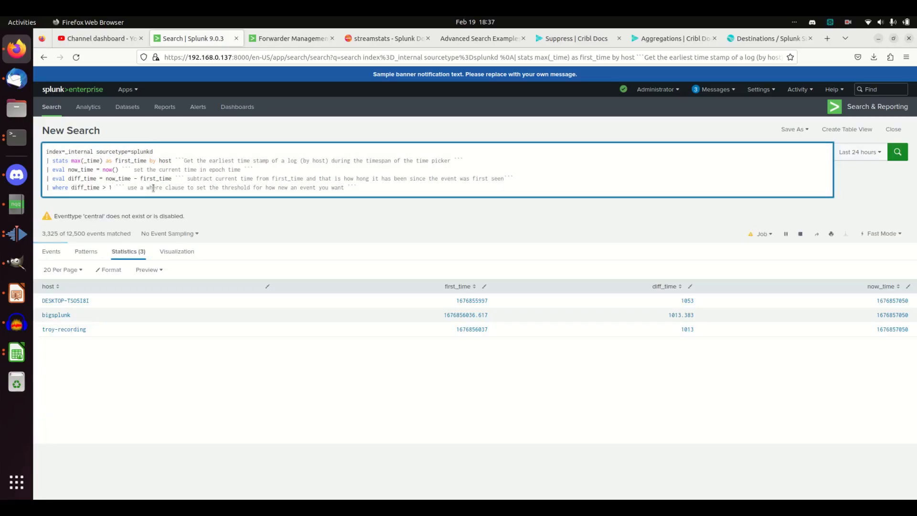
left_click(897, 152)
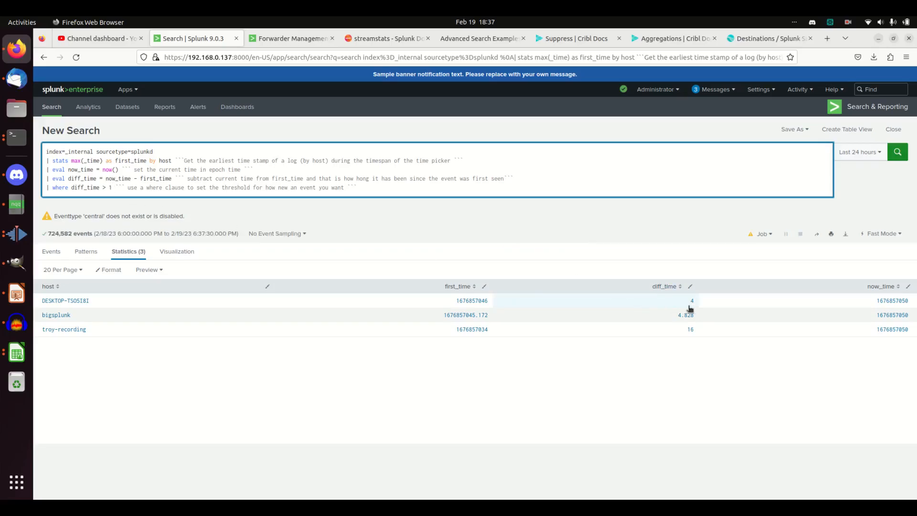
mouse_move(689, 332)
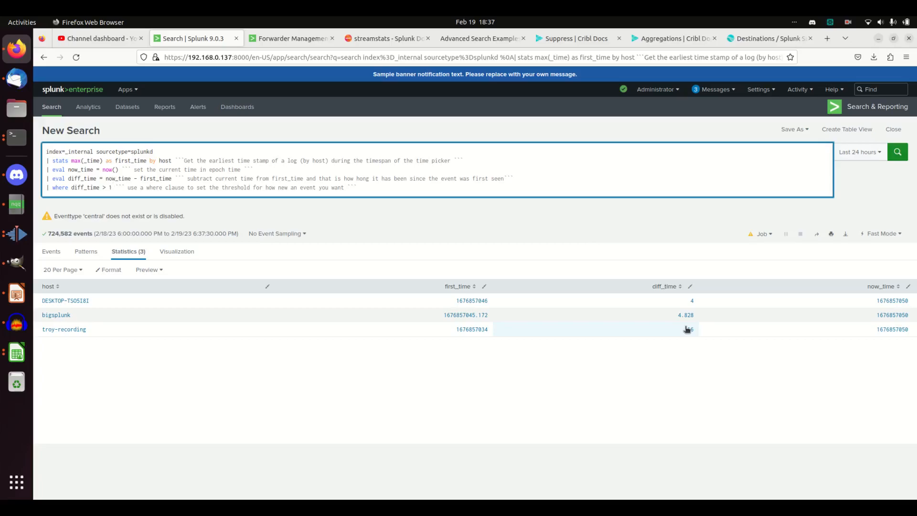
left_click(111, 187)
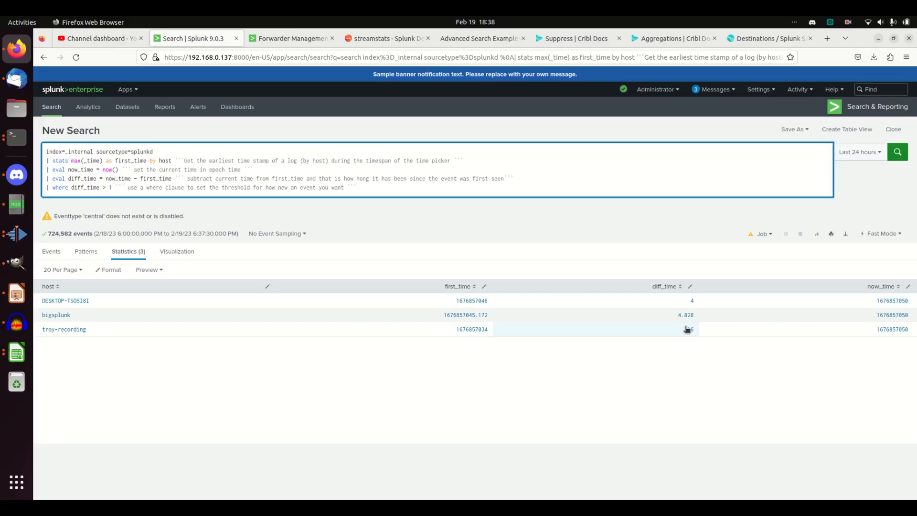
left_click(111, 187)
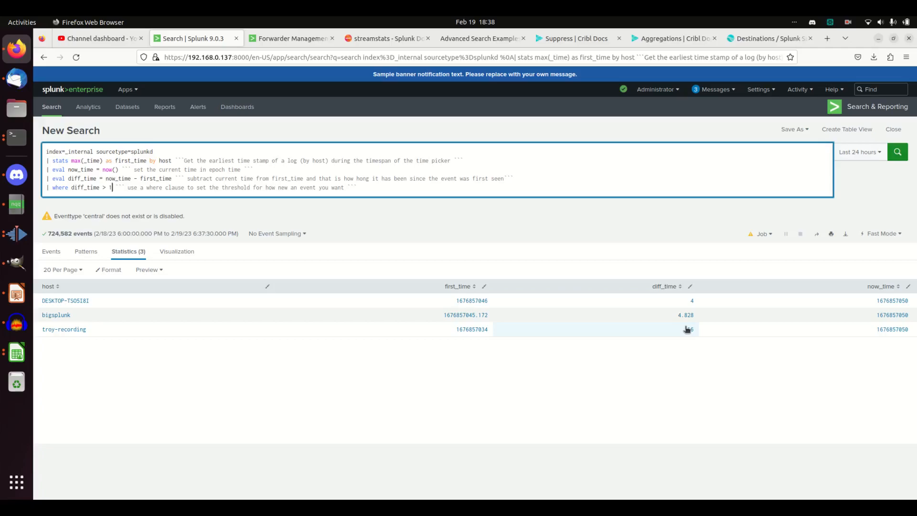